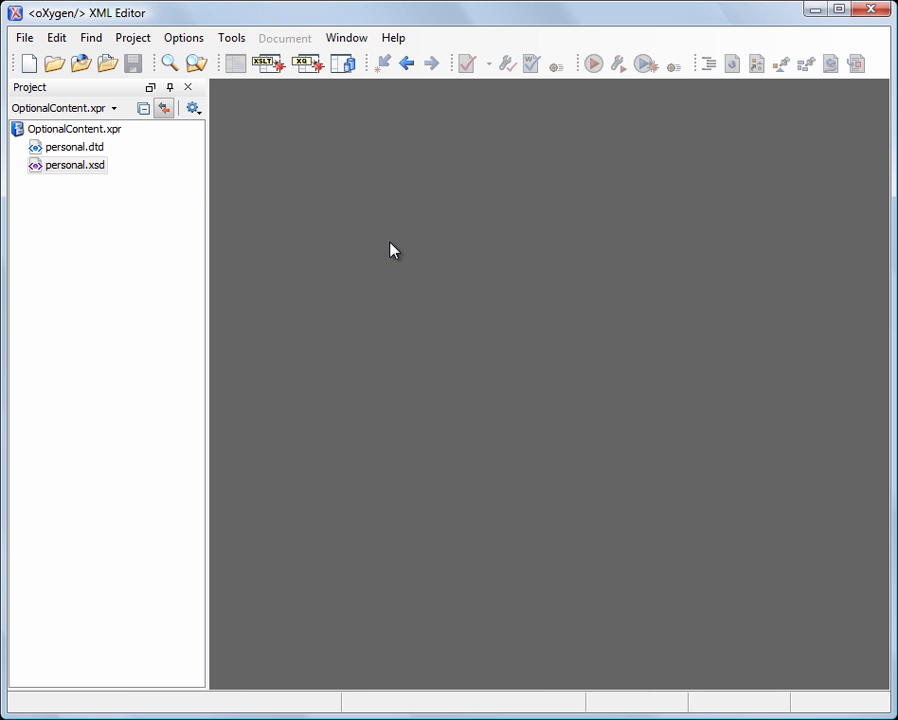
# Open personal.xsd from the Project view in the Design editor.
pyautogui.doubleClick(74, 164)
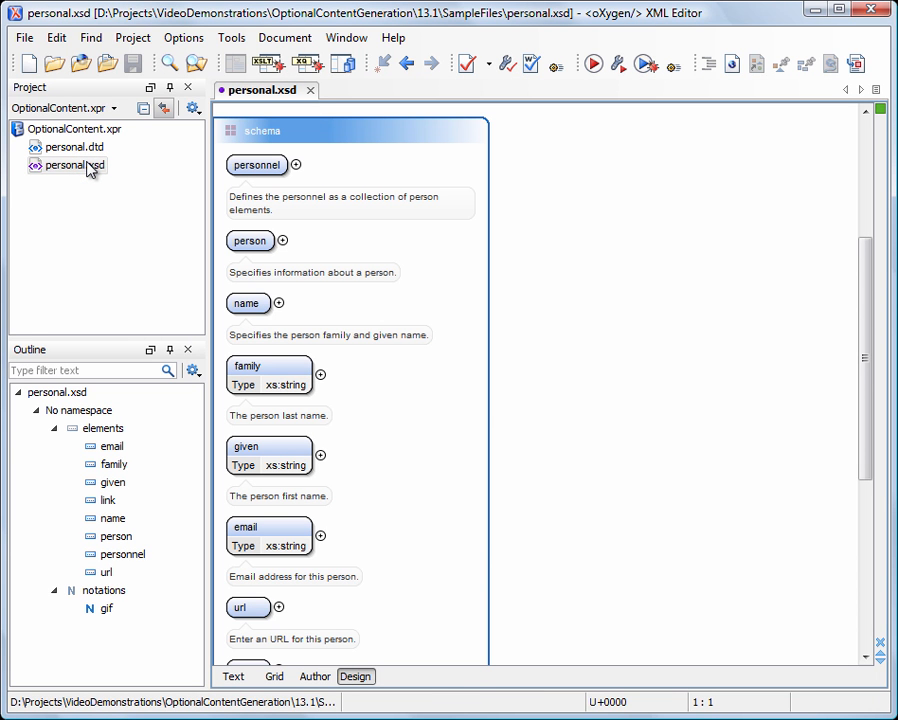
# Expand personnel and person in the diagram, revealing name and the optional email, url and link children.
pyautogui.click(296, 164)
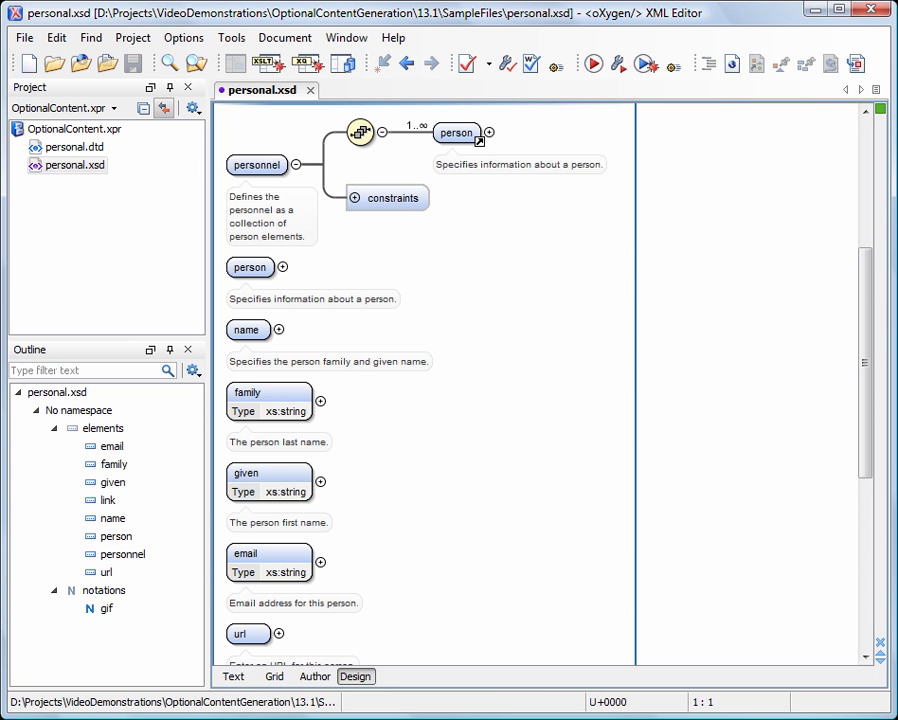
pyautogui.moveTo(490, 140)
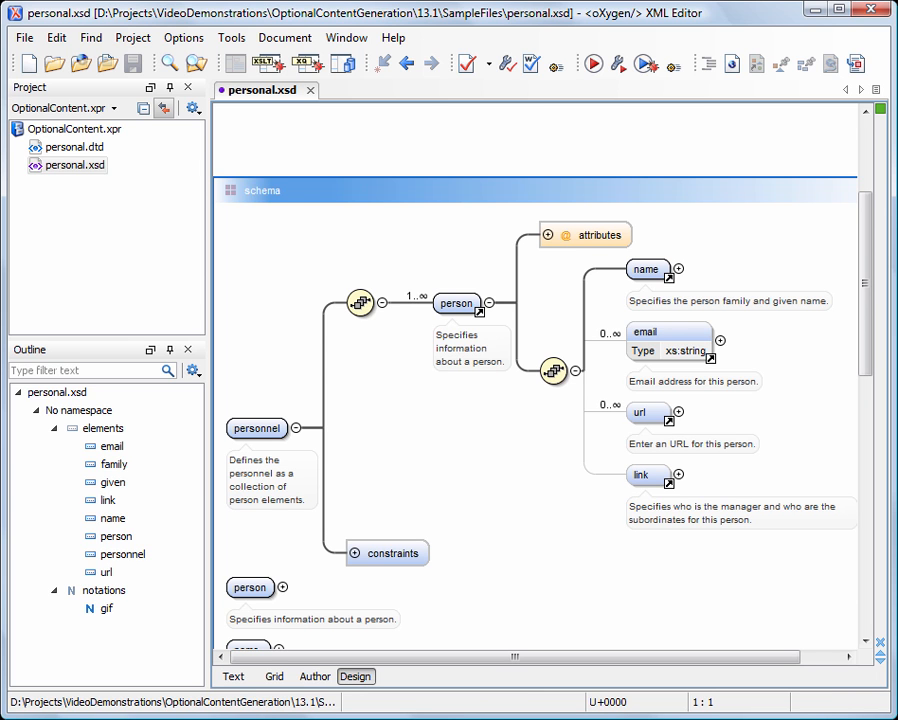
pyautogui.click(648, 270)
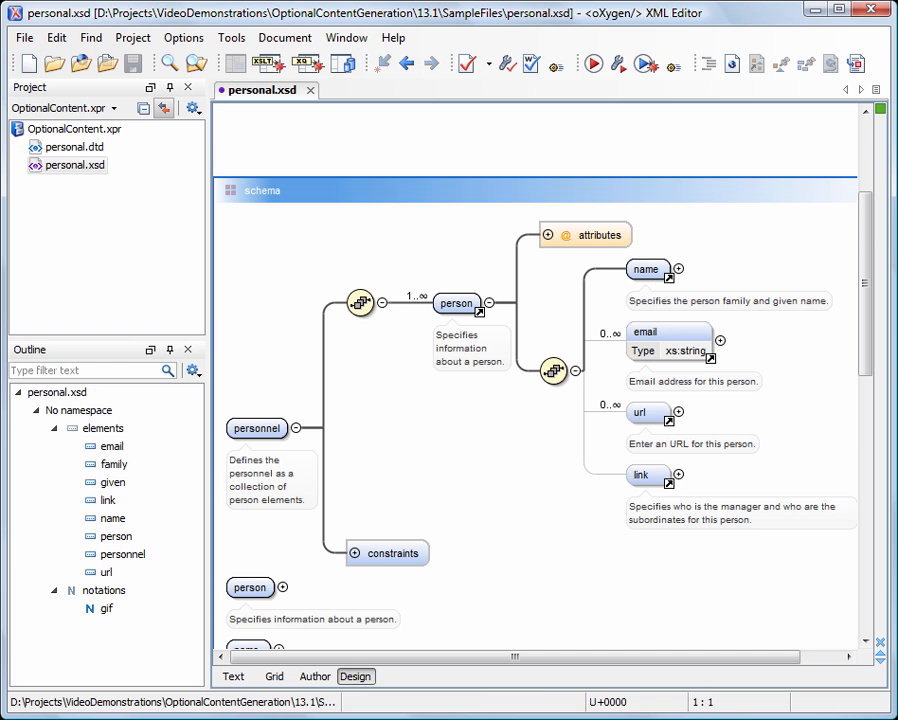
pyautogui.click(668, 342)
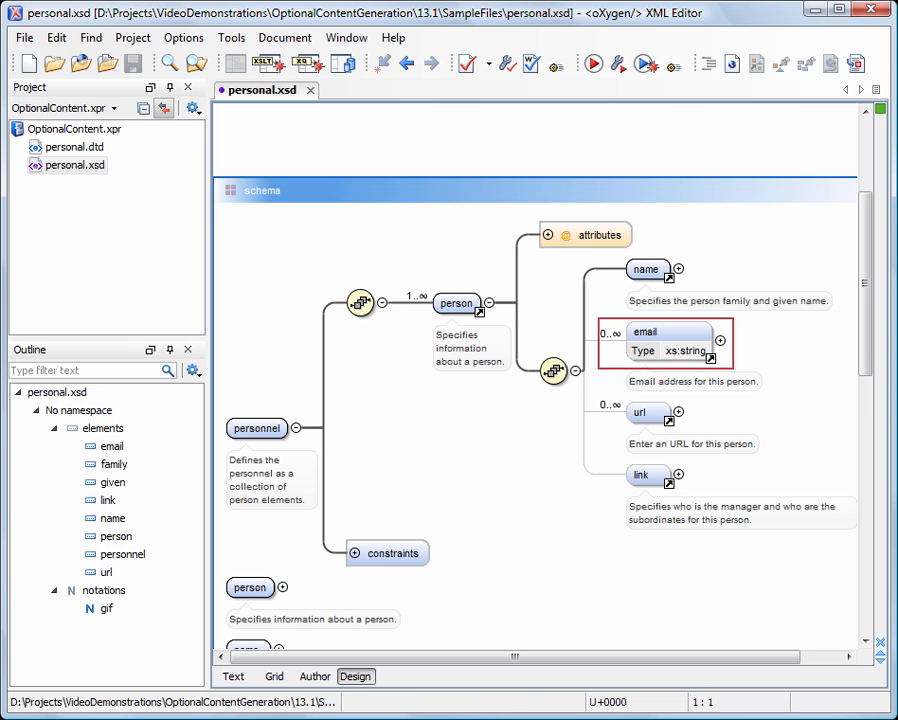
pyautogui.click(648, 412)
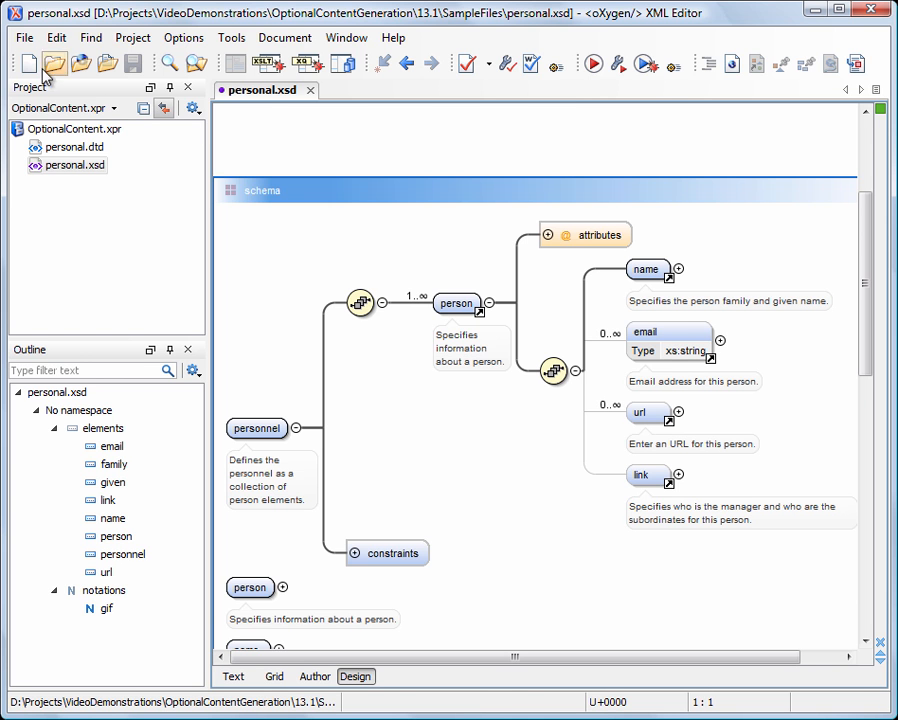
# Start a new XML Document and enter its Customize settings.
pyautogui.click(28, 62)
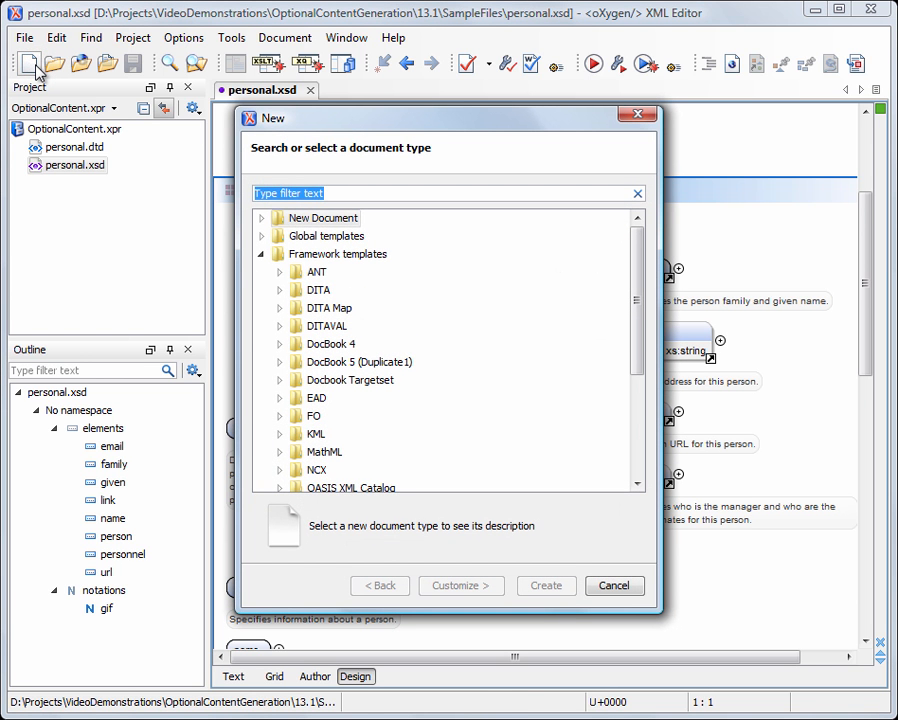
pyautogui.write('xml')
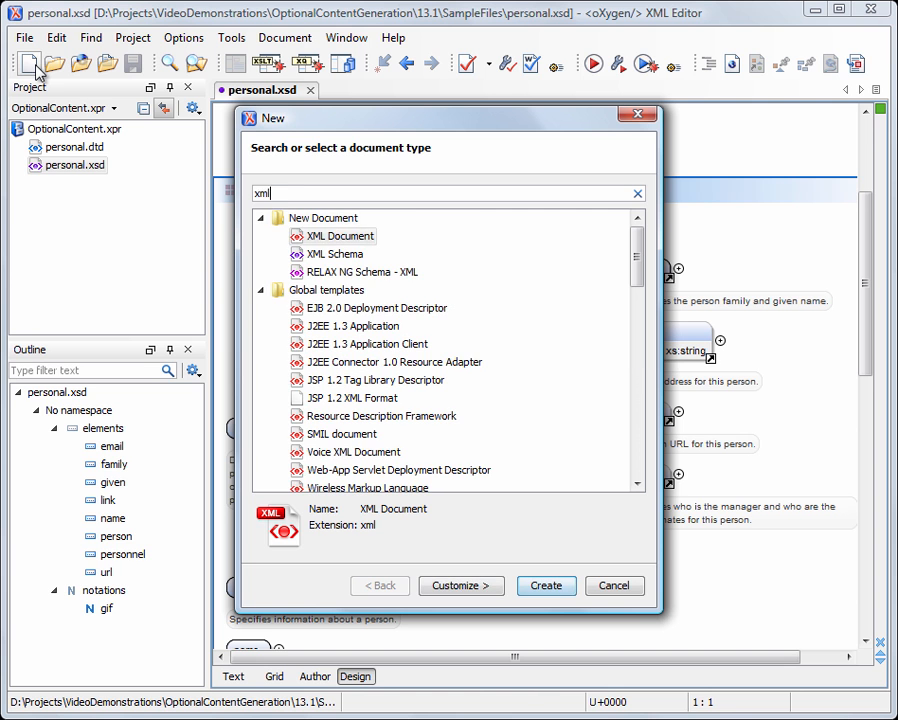
pyautogui.click(342, 236)
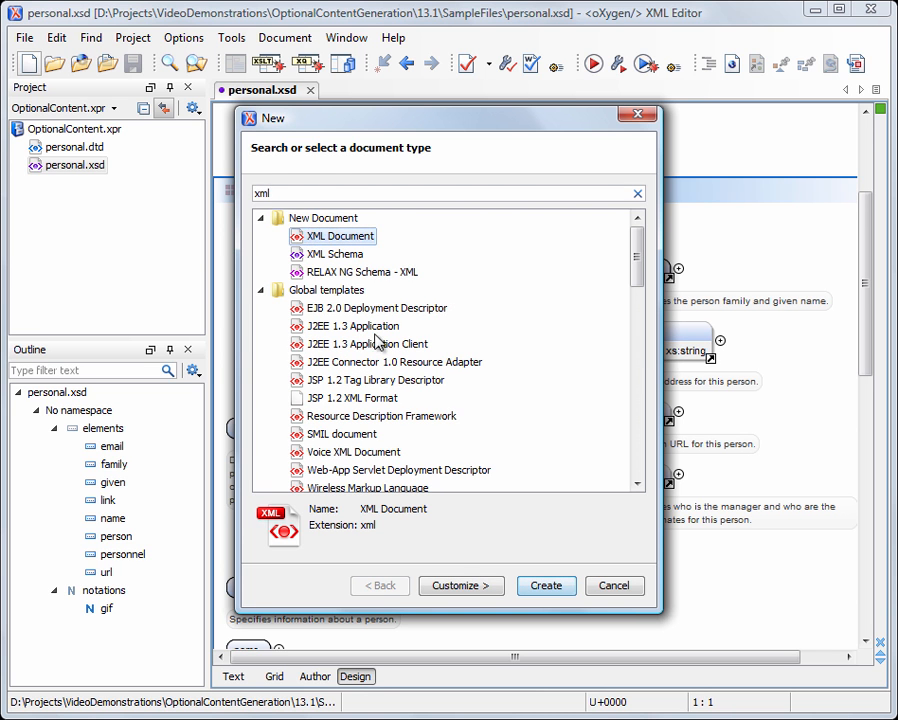
pyautogui.click(460, 584)
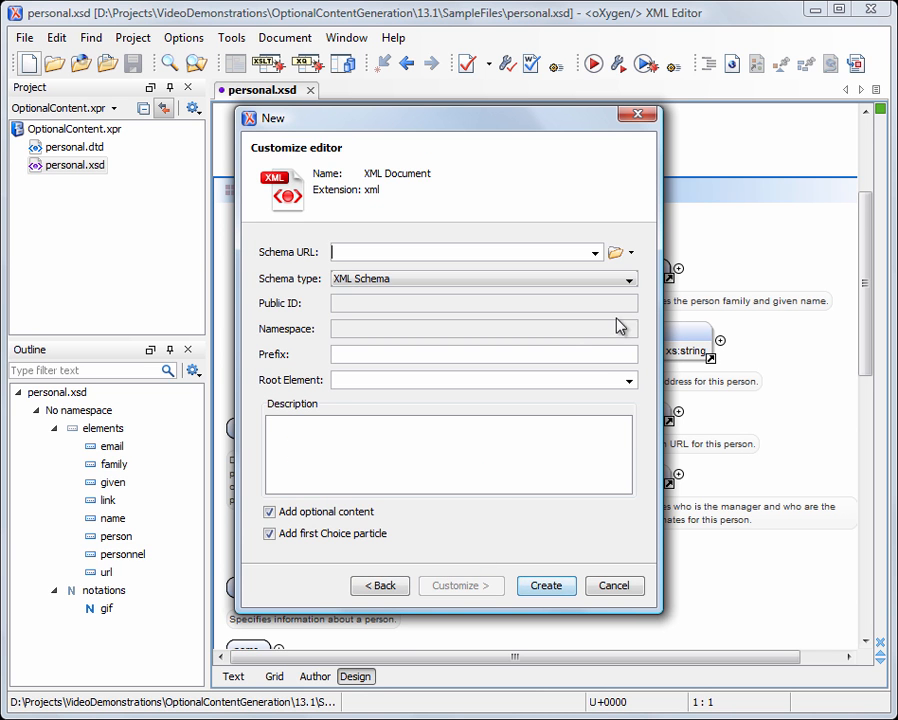
# Use personal.xsd with root personnel, leaving out optional content and first choice particles.
pyautogui.click(616, 252)
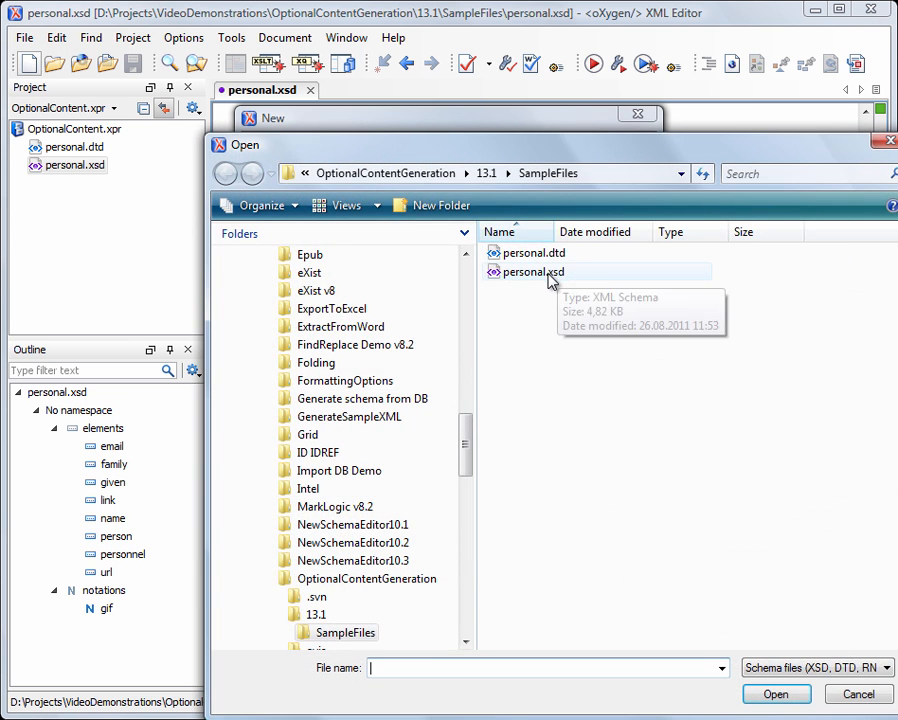
pyautogui.click(776, 694)
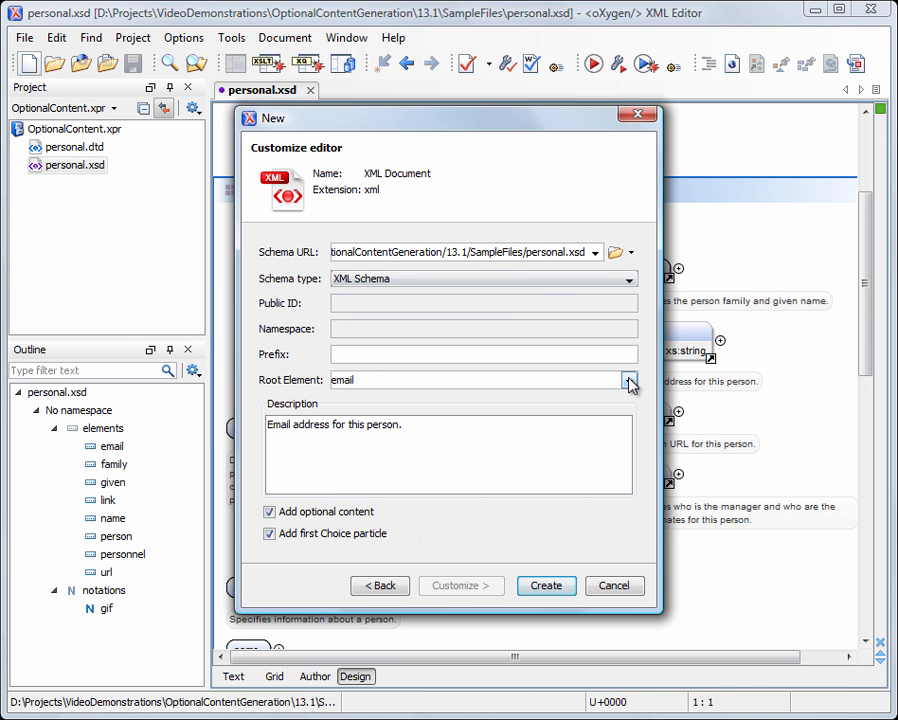
pyautogui.click(628, 380)
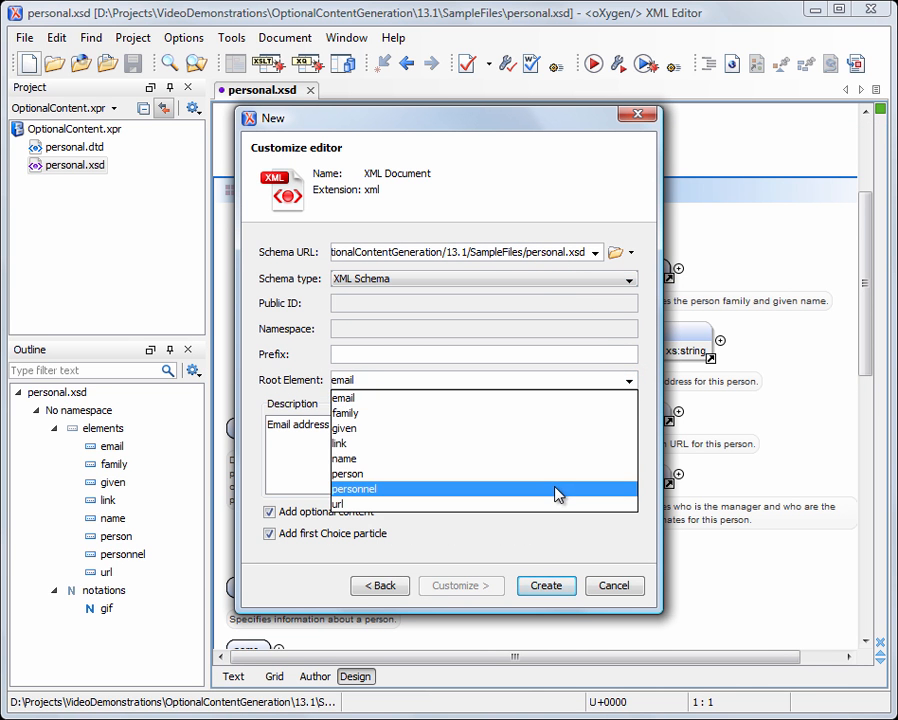
pyautogui.click(354, 488)
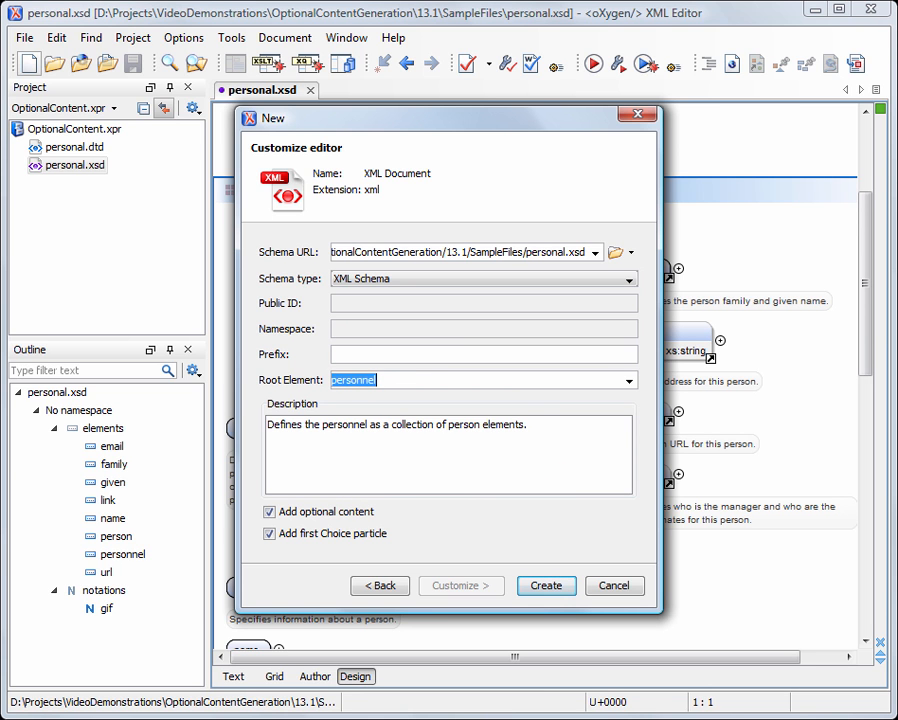
pyautogui.moveTo(560, 494)
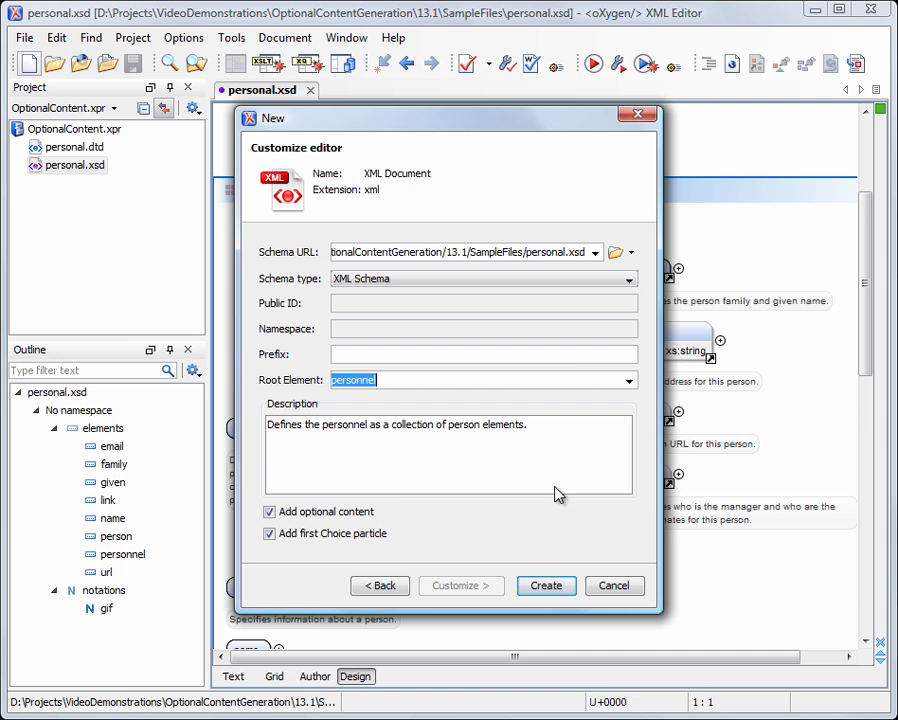
pyautogui.click(268, 512)
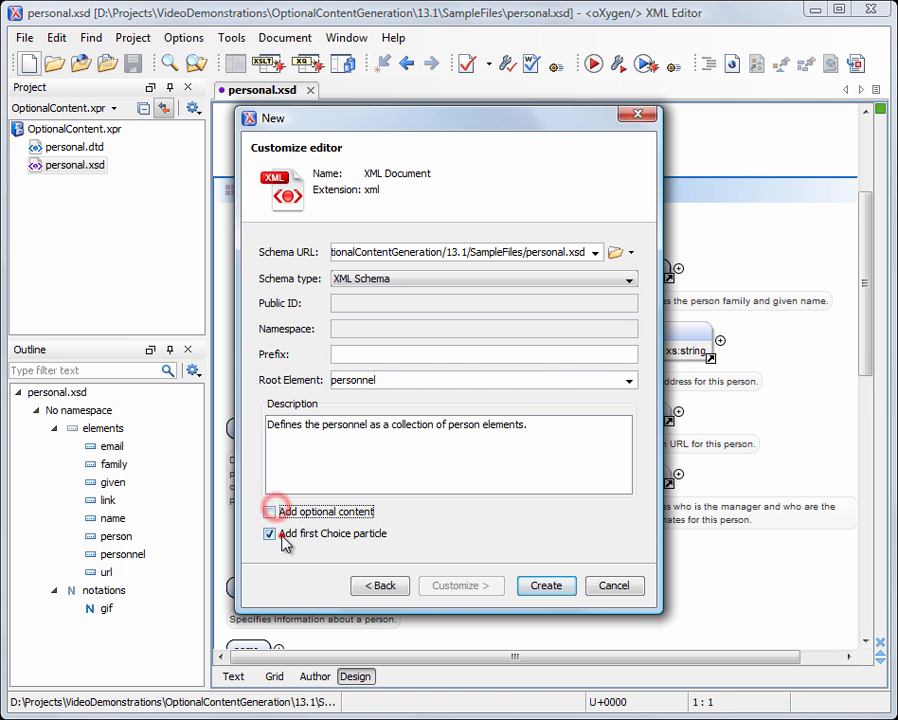
pyautogui.click(268, 532)
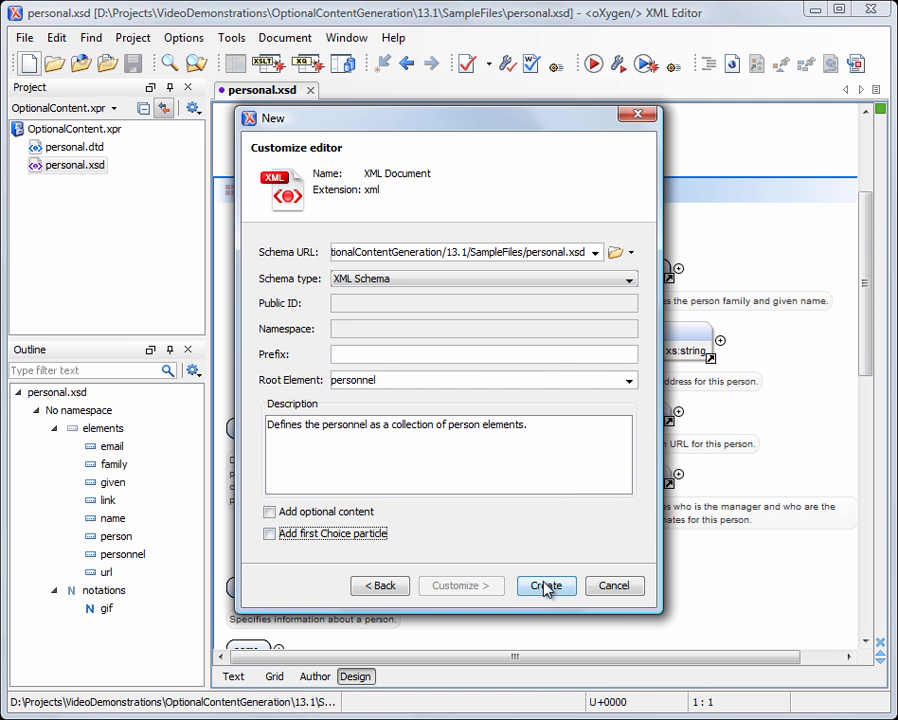
# Create Untitled1.xml with one person holding only name, family and given.
pyautogui.click(546, 586)
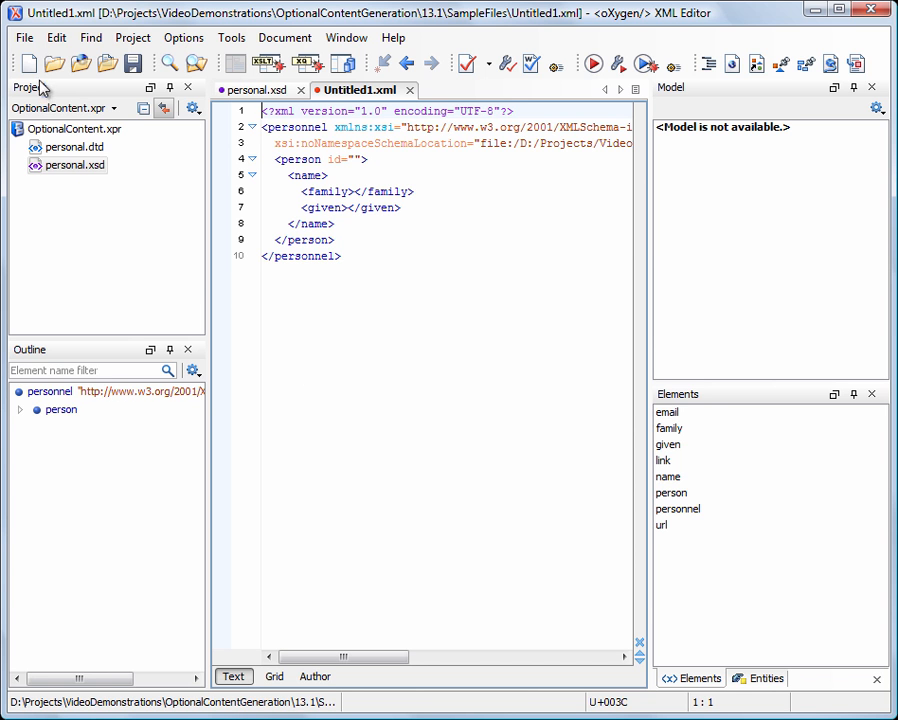
# Create Untitled2.xml from personal.xsd with optional content, adding email, url and link to person.
pyautogui.click(28, 62)
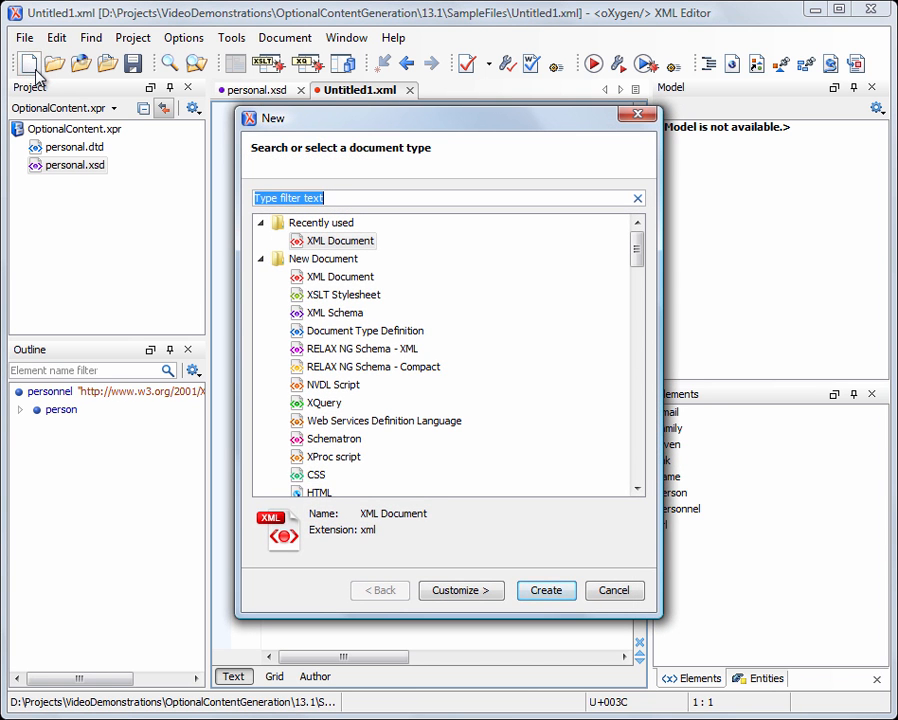
pyautogui.moveTo(460, 590)
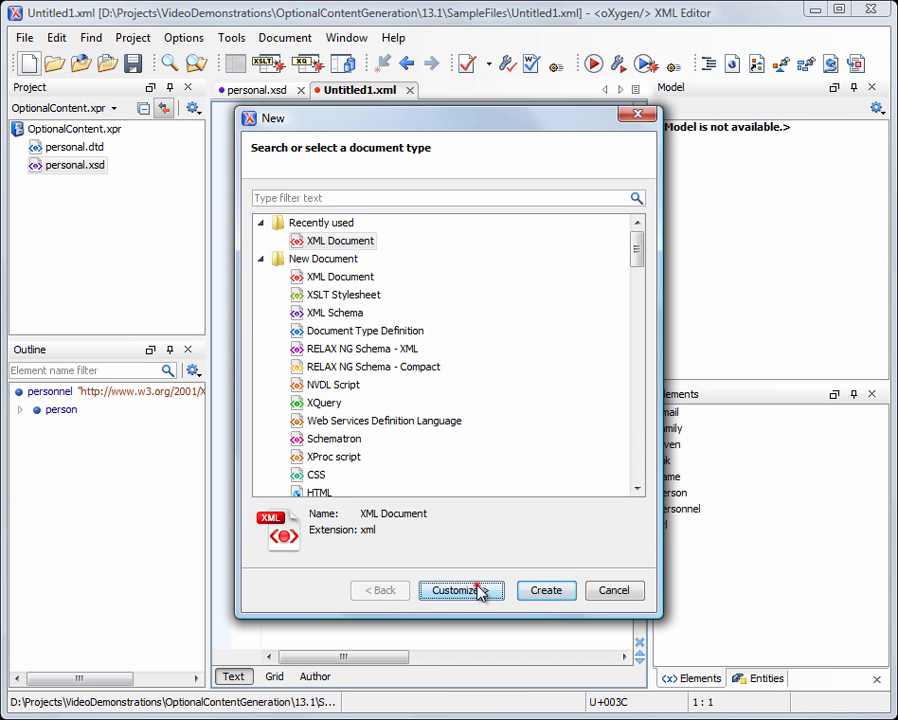
pyautogui.click(456, 590)
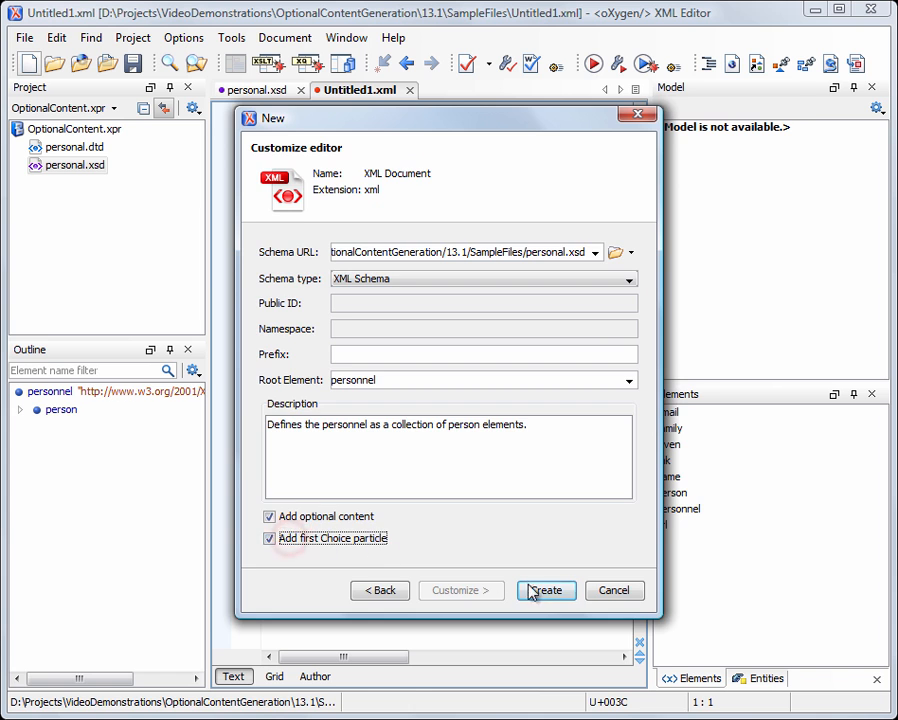
pyautogui.click(546, 590)
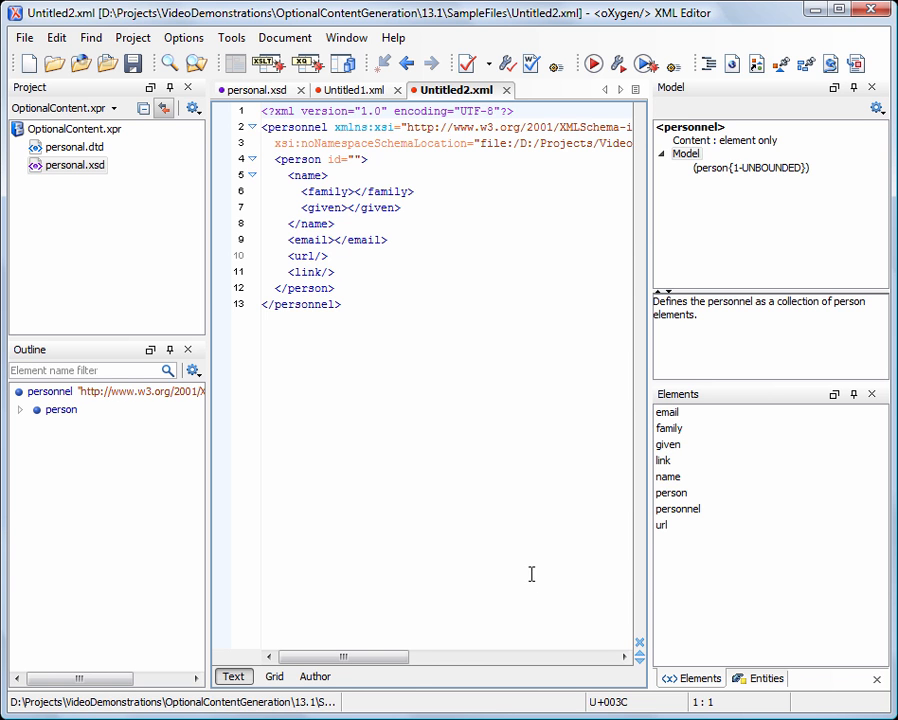
# Create Untitled3.xml from personal.dtd with root personnel, keeping optional email, url and link.
pyautogui.click(28, 62)
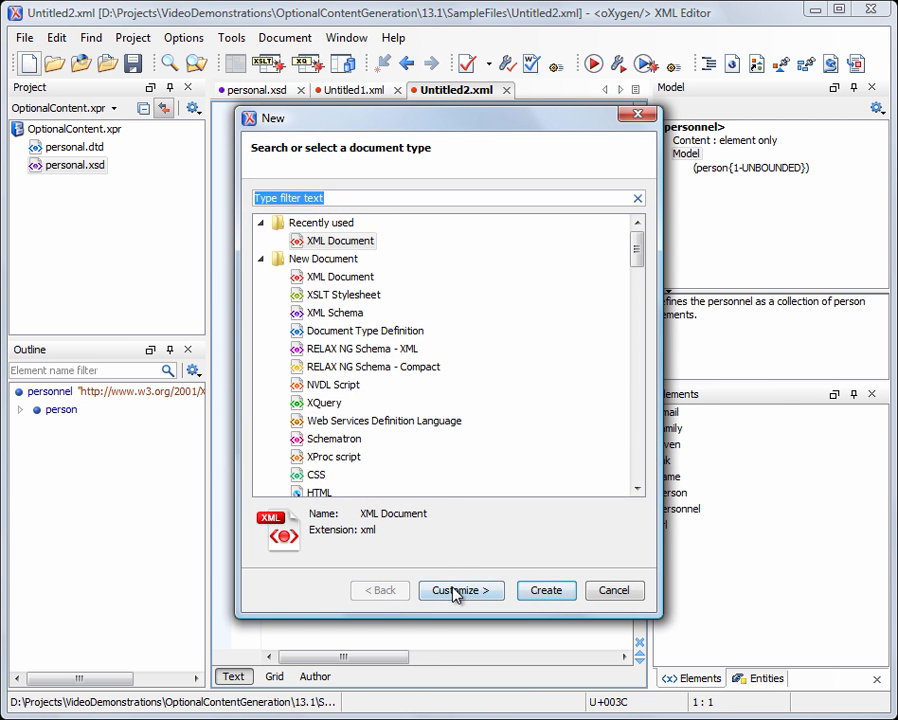
pyautogui.click(460, 590)
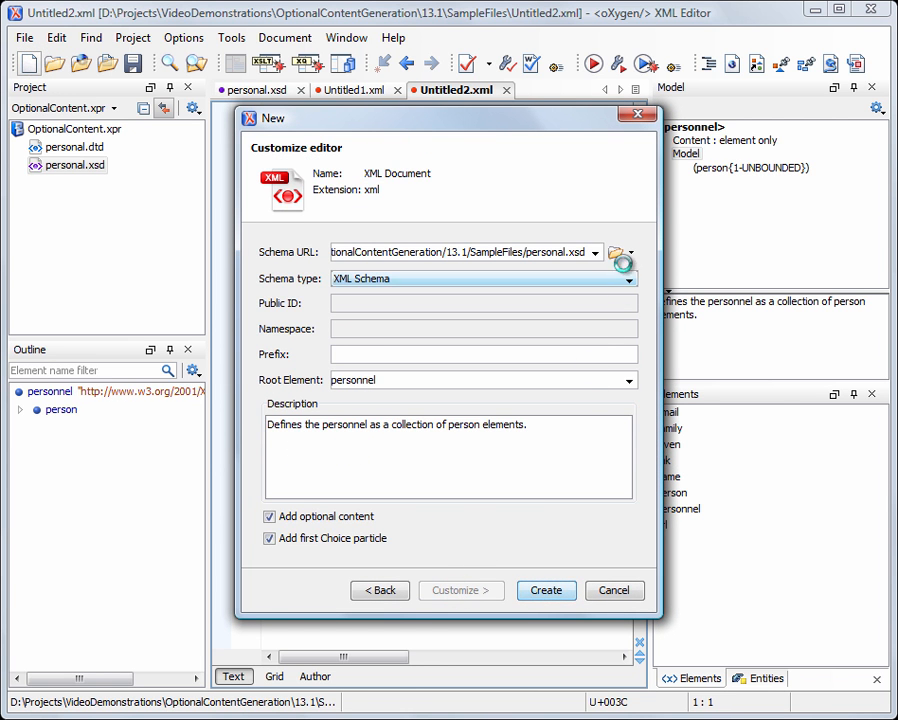
pyautogui.click(616, 252)
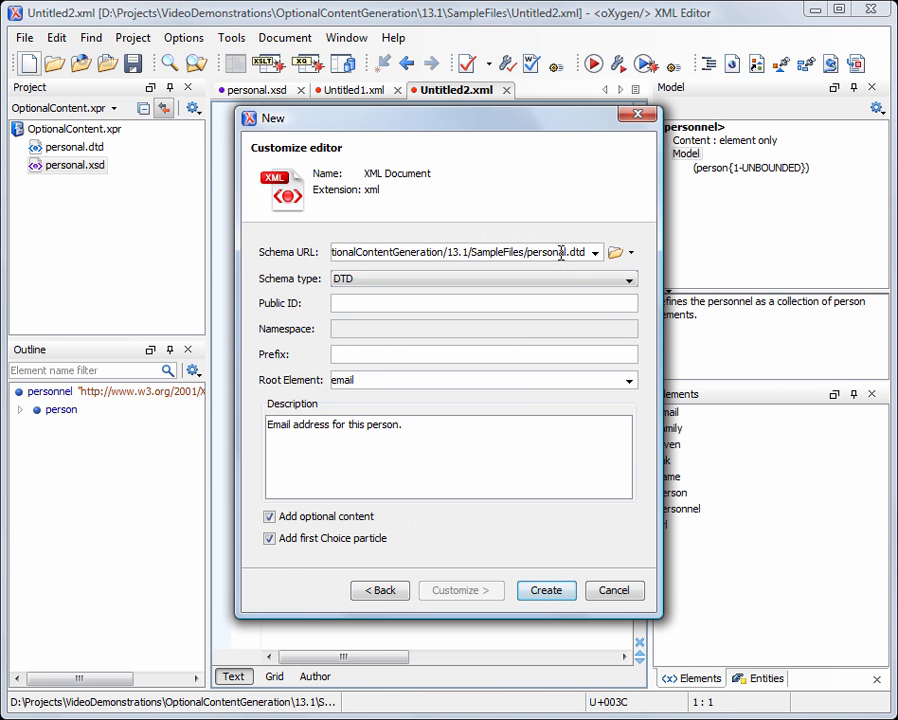
pyautogui.click(628, 380)
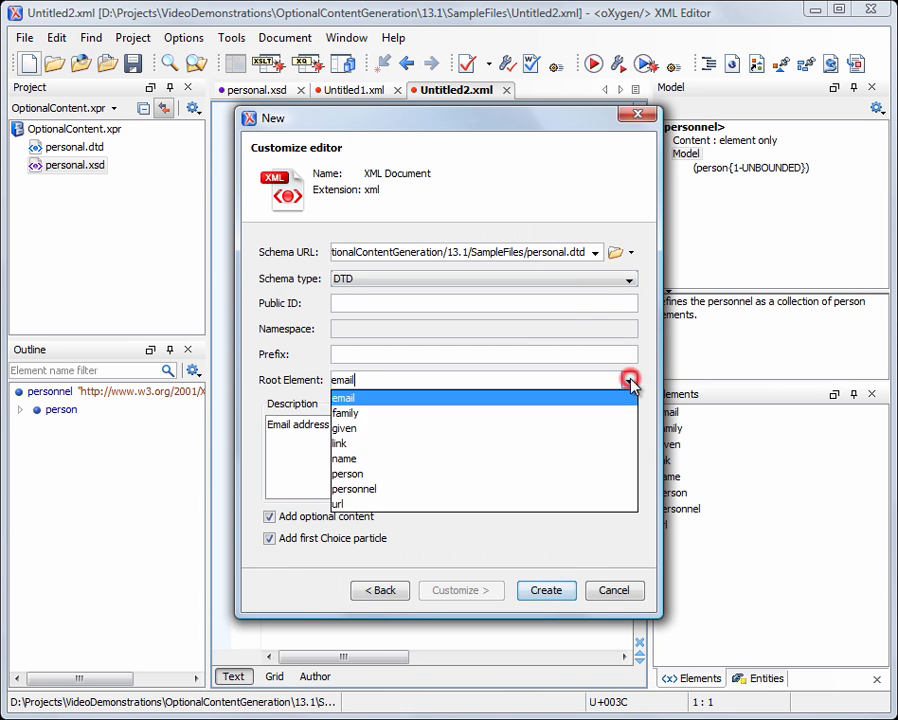
pyautogui.click(354, 488)
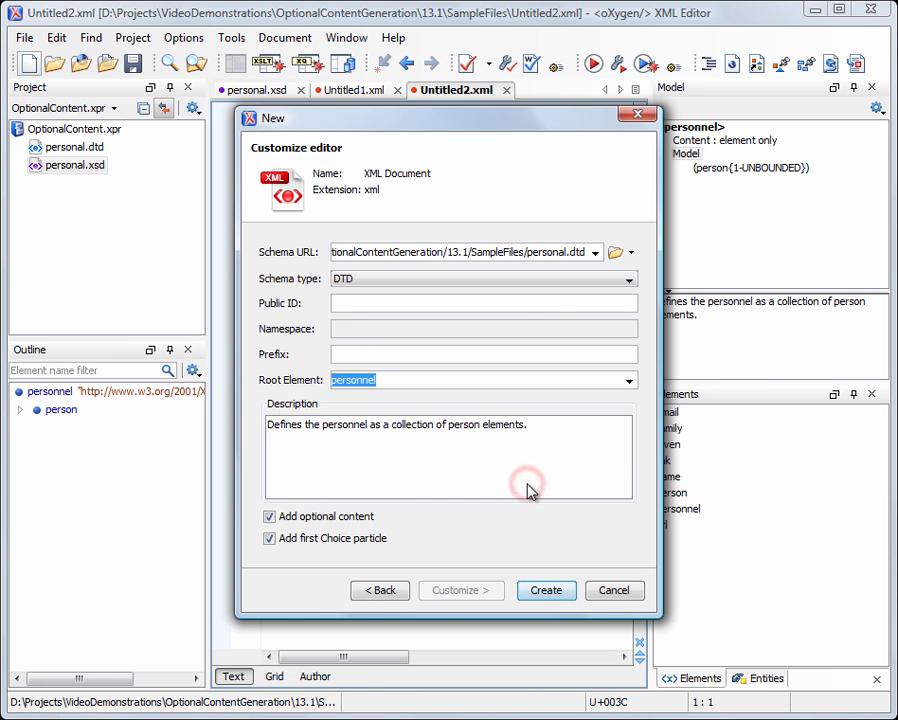
pyautogui.click(546, 590)
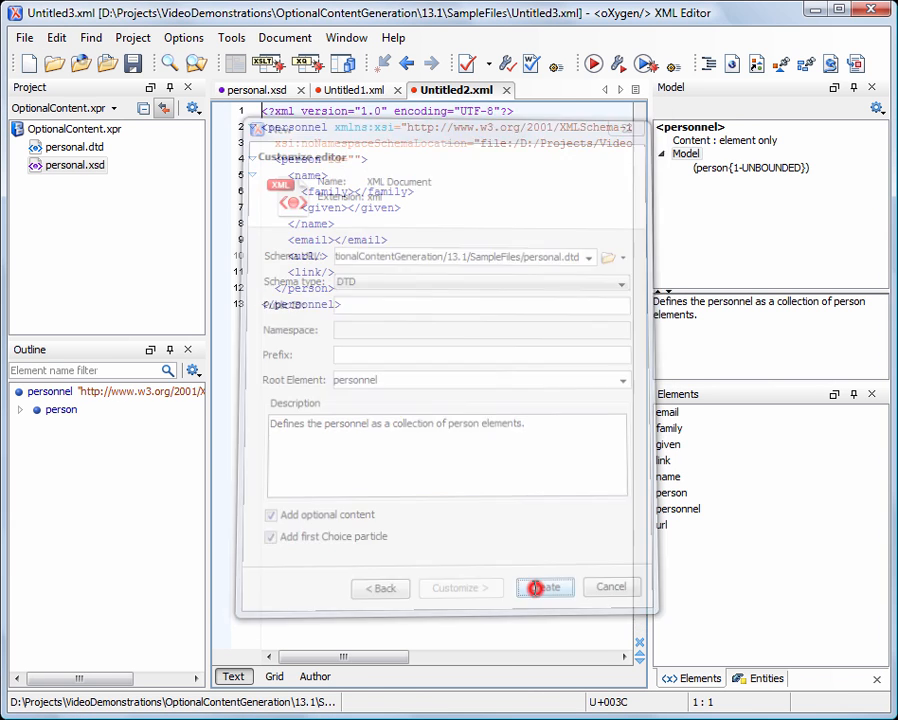
pyautogui.click(544, 588)
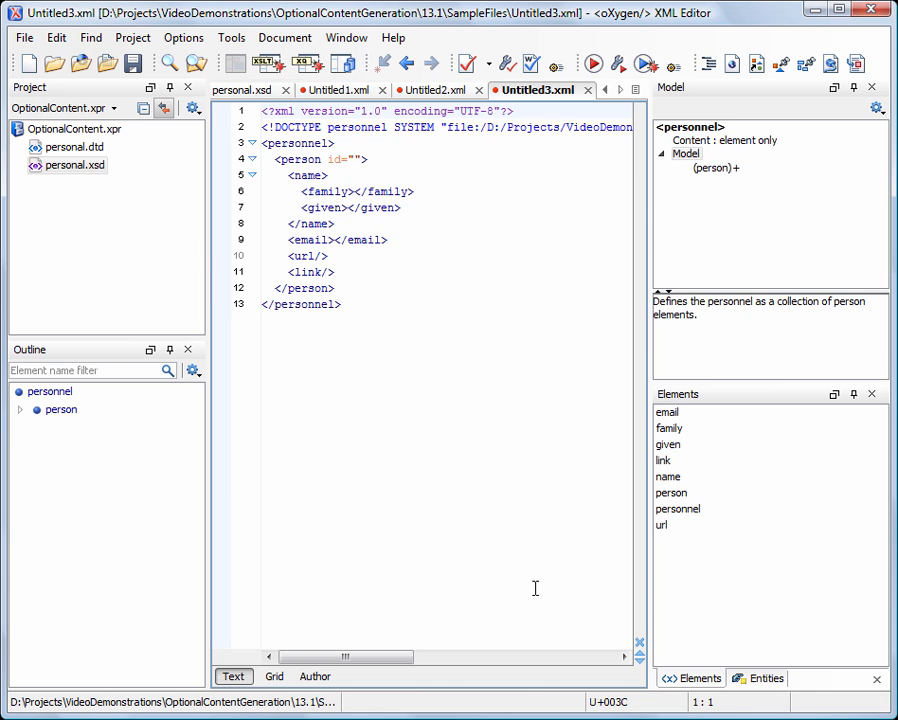